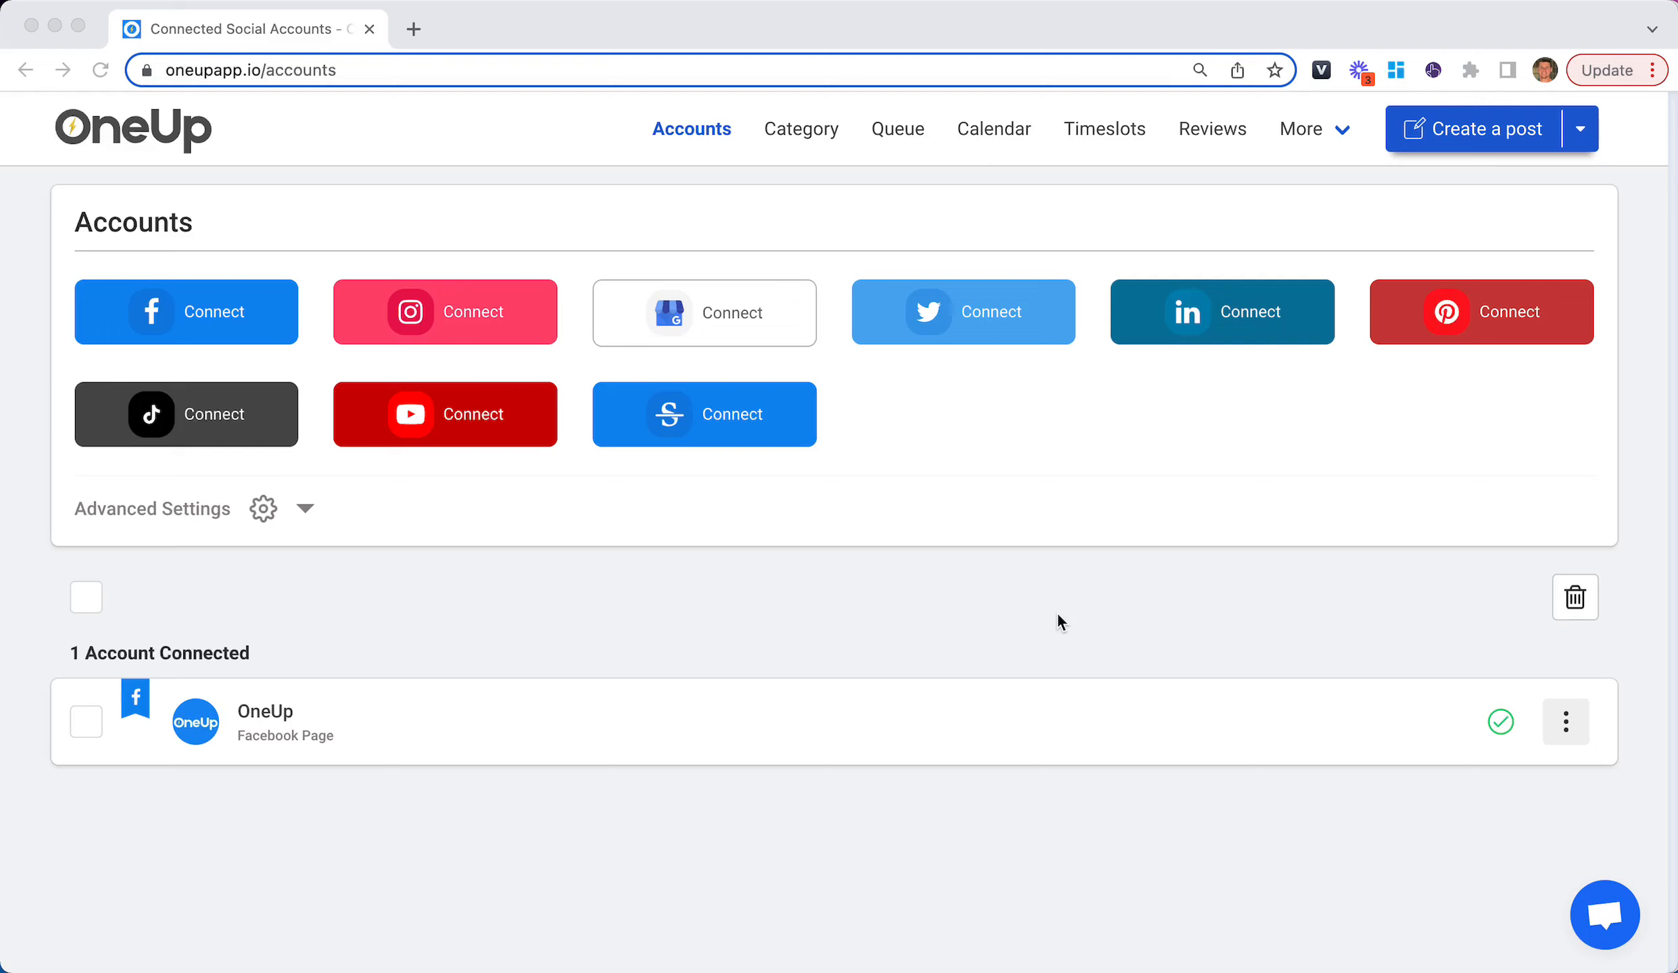
{"action": "mouse_move", "coordinate": [696, 146]}
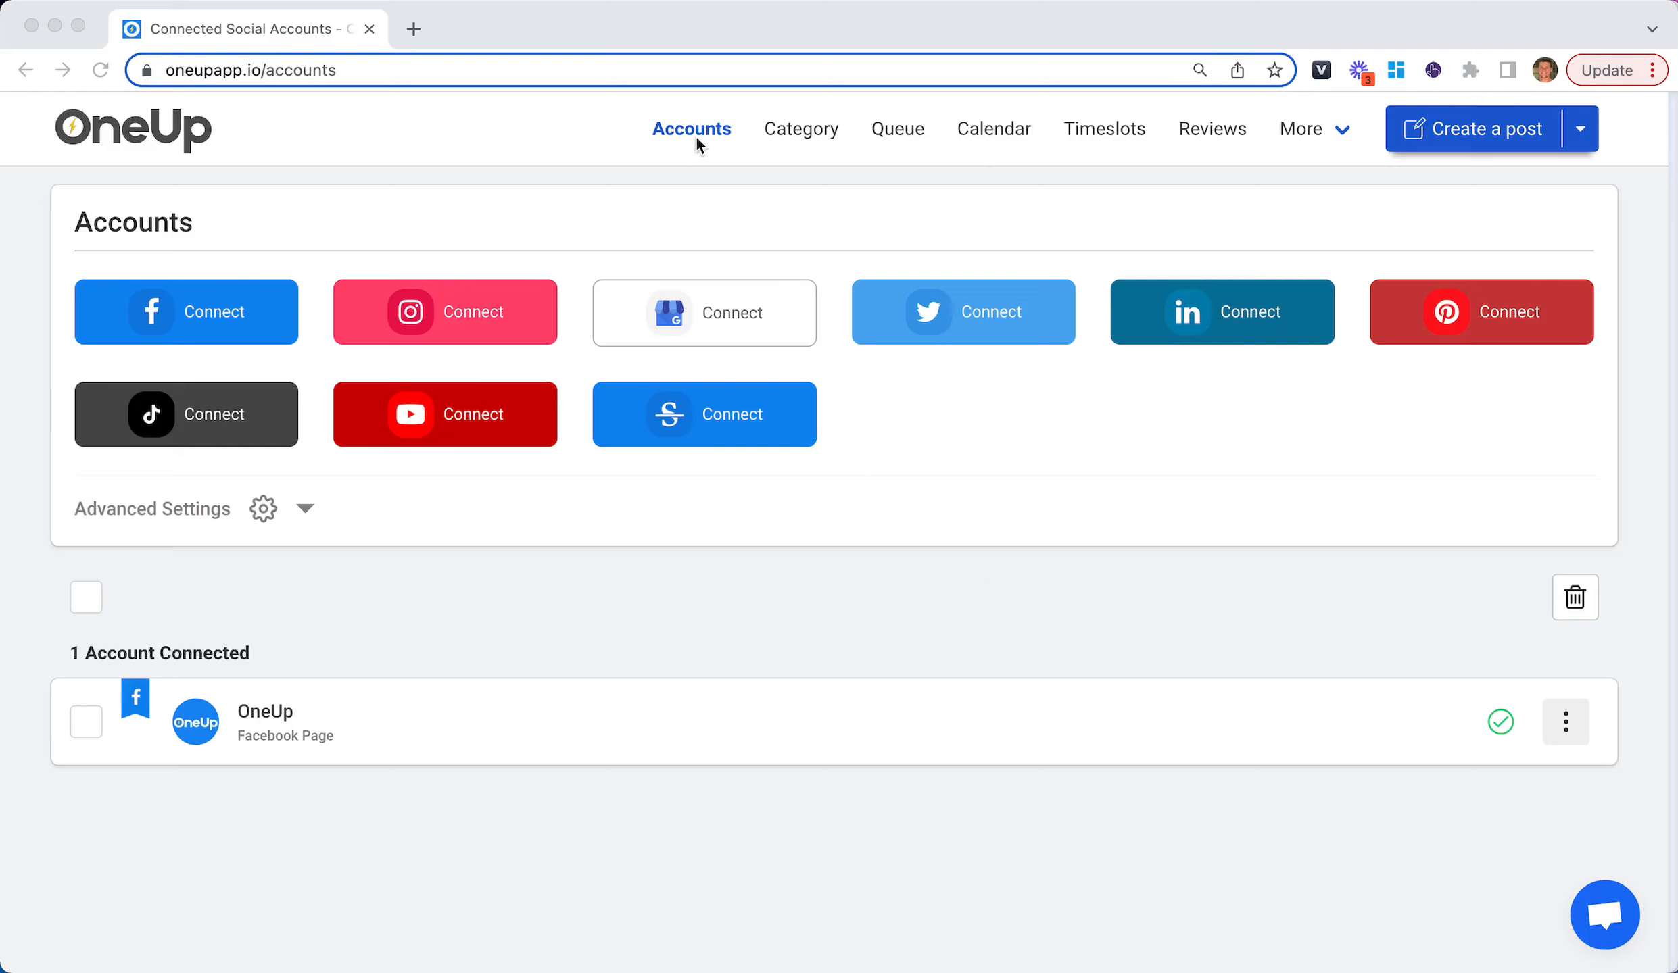
{"action": "mouse_move", "coordinate": [399, 219]}
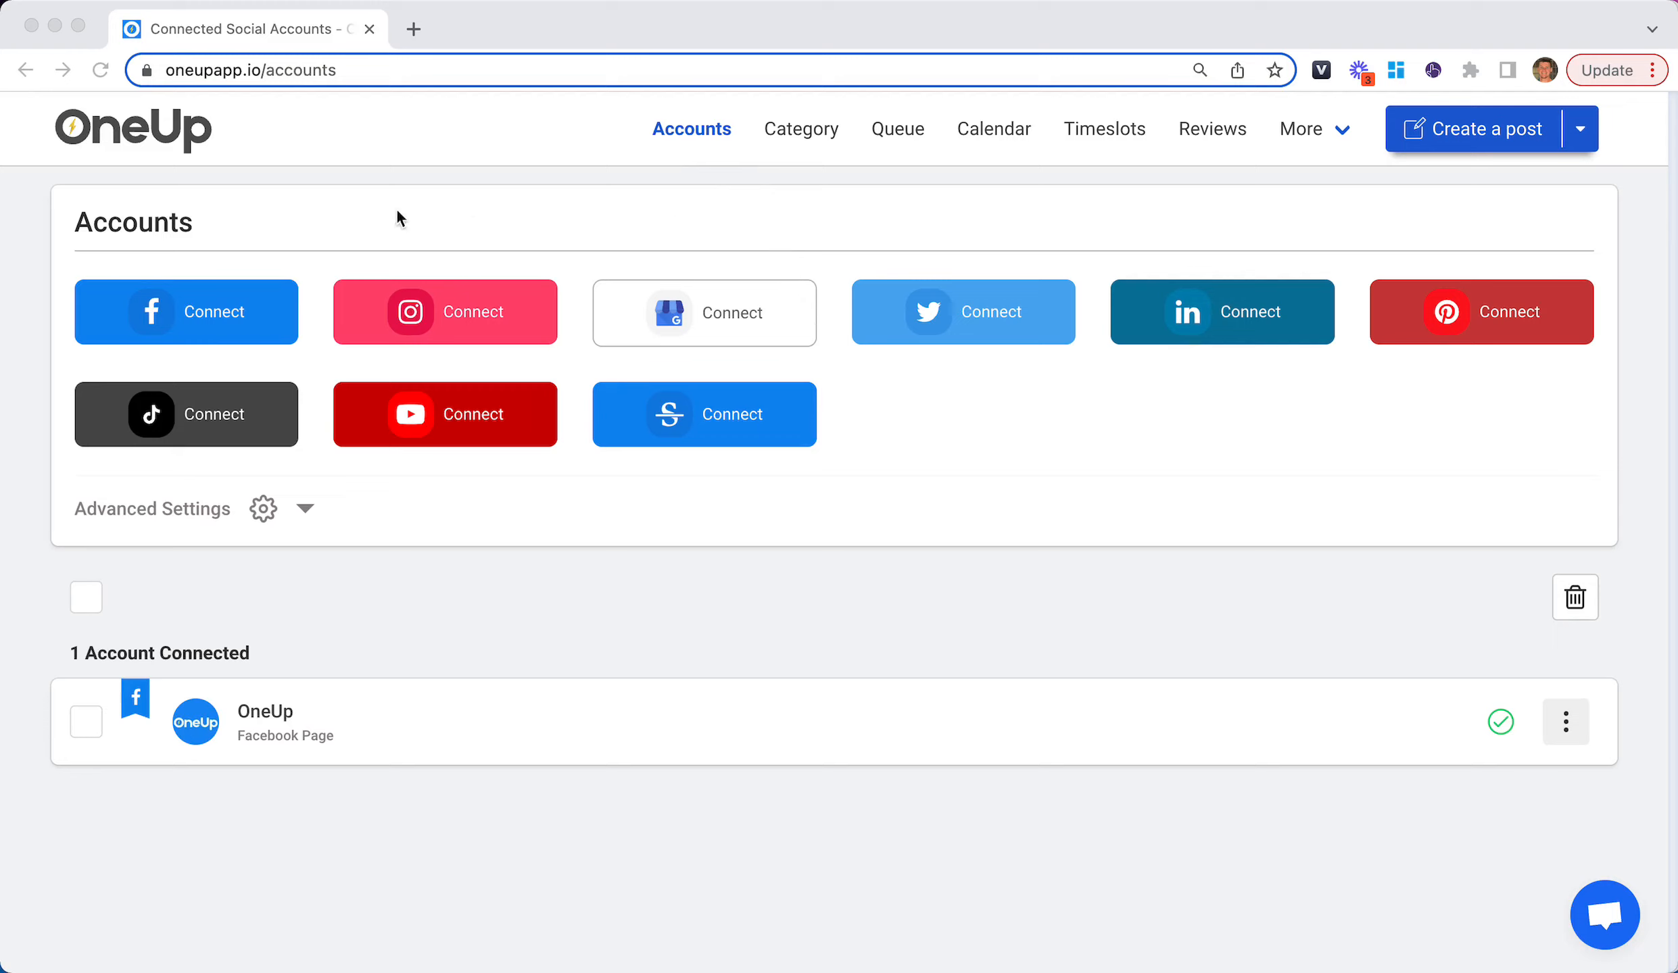
{"action": "mouse_move", "coordinate": [361, 663]}
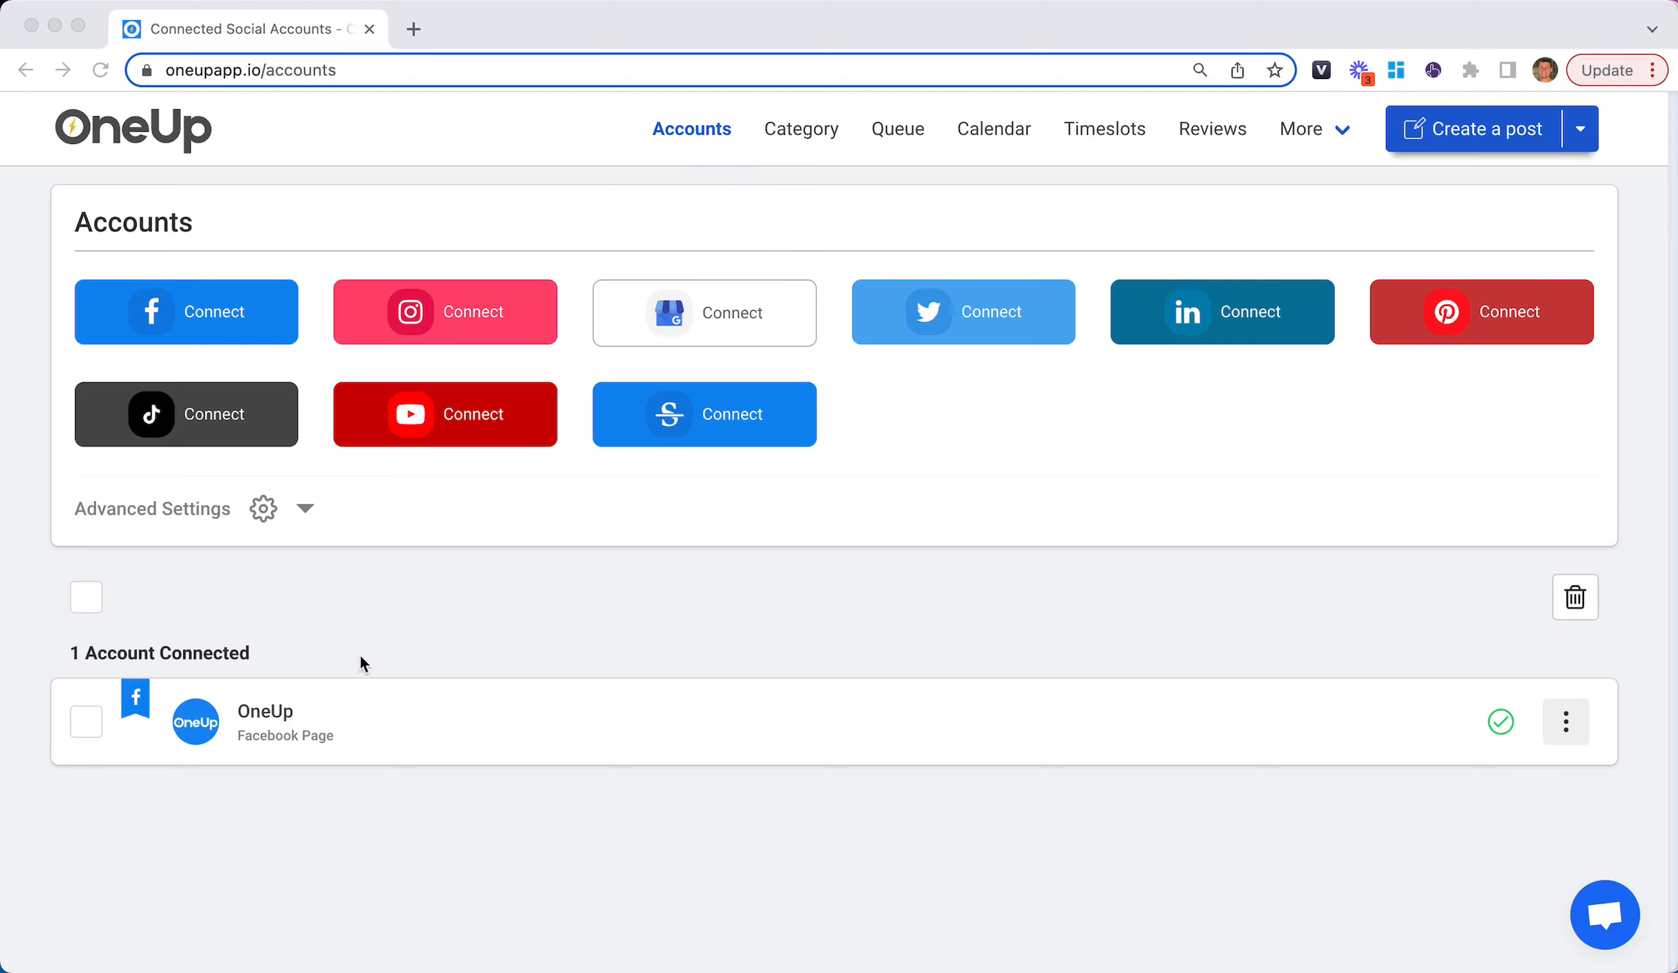
{"action": "mouse_move", "coordinate": [411, 783]}
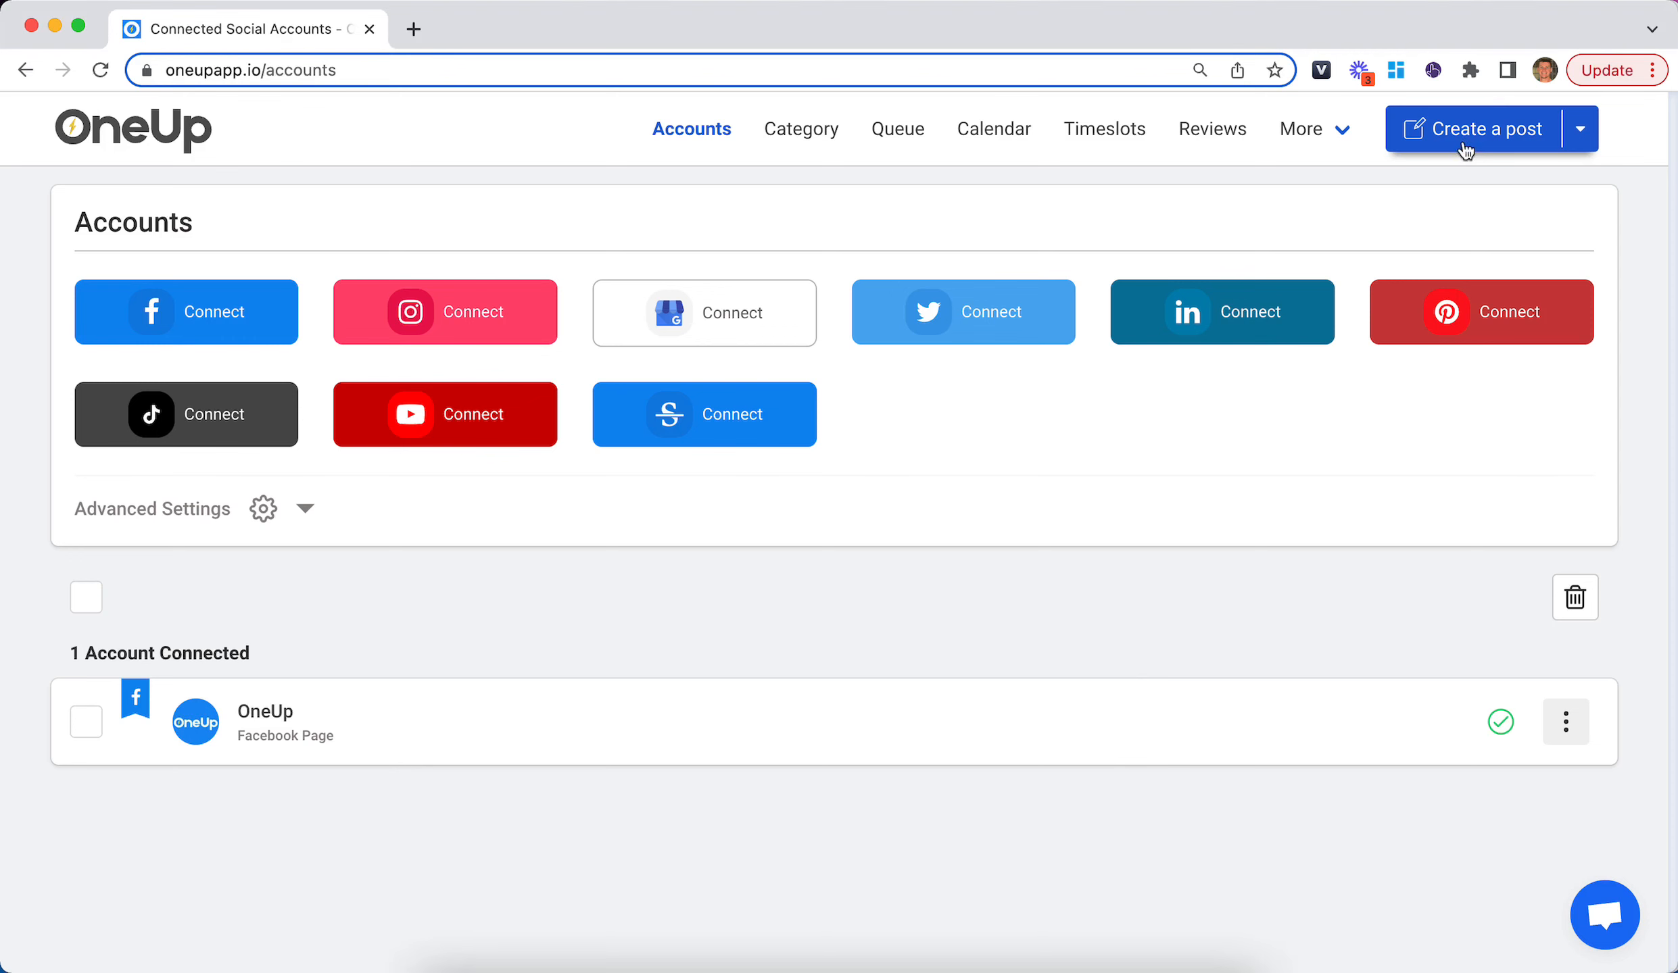
Create a new post with the description 'hello world' followed by a smiley emoji.
{"action": "left_click", "coordinate": [1476, 129]}
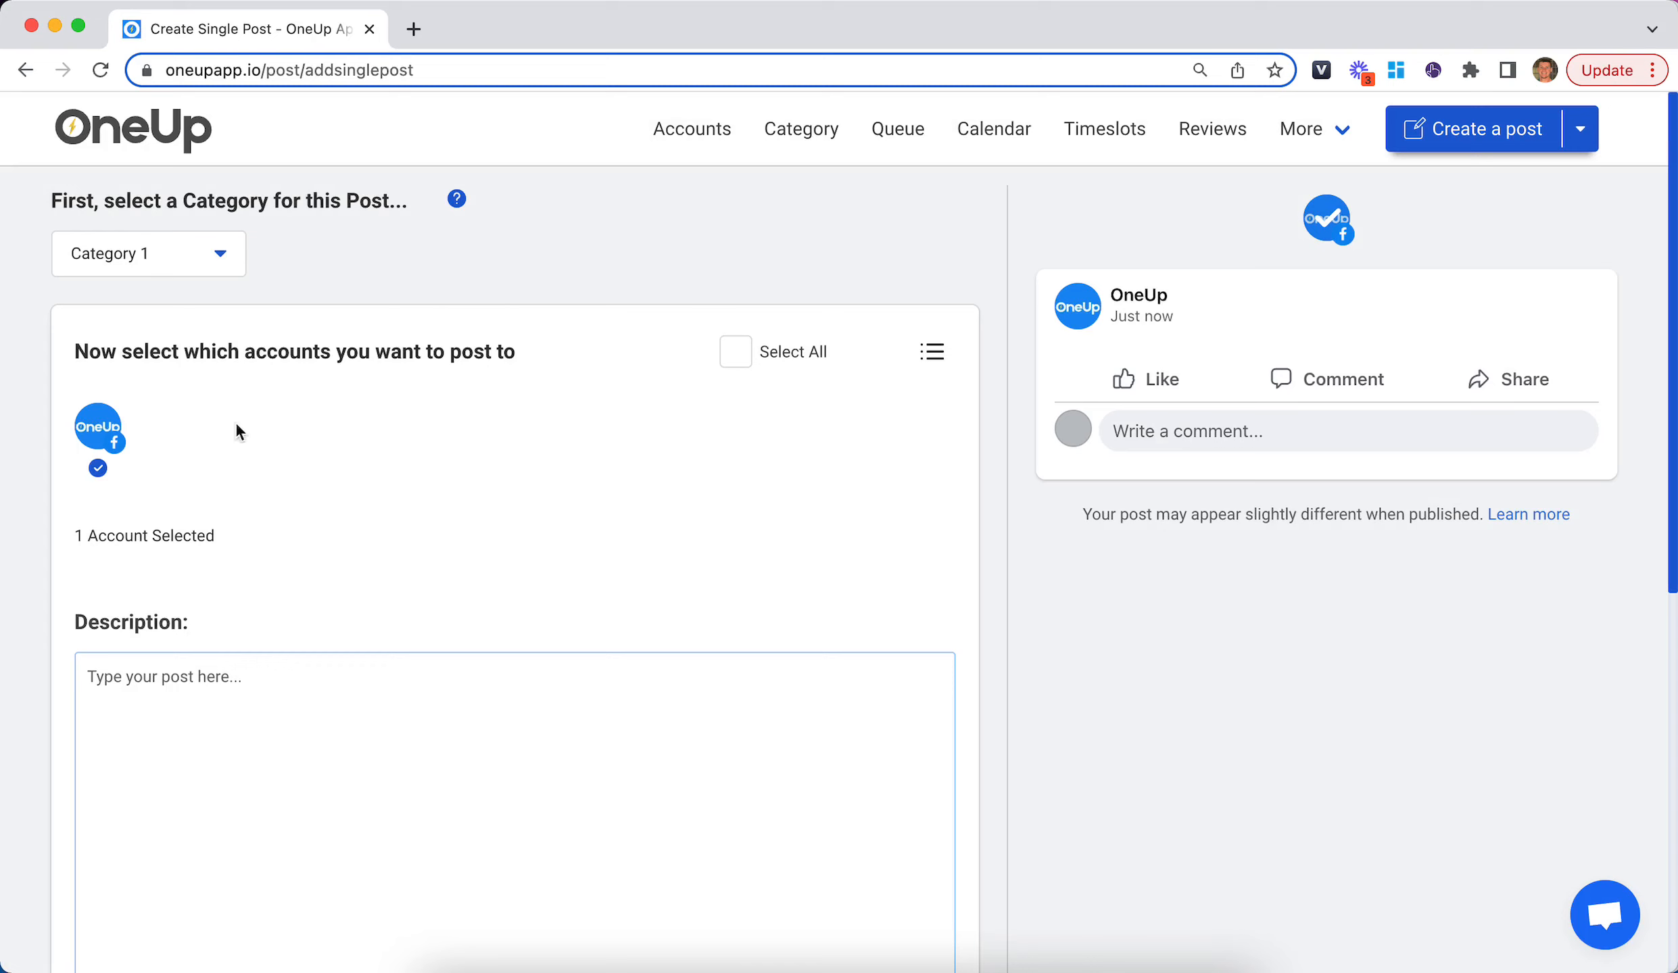
{"action": "scroll", "scroll_direction": "down", "scroll_amount": 3}
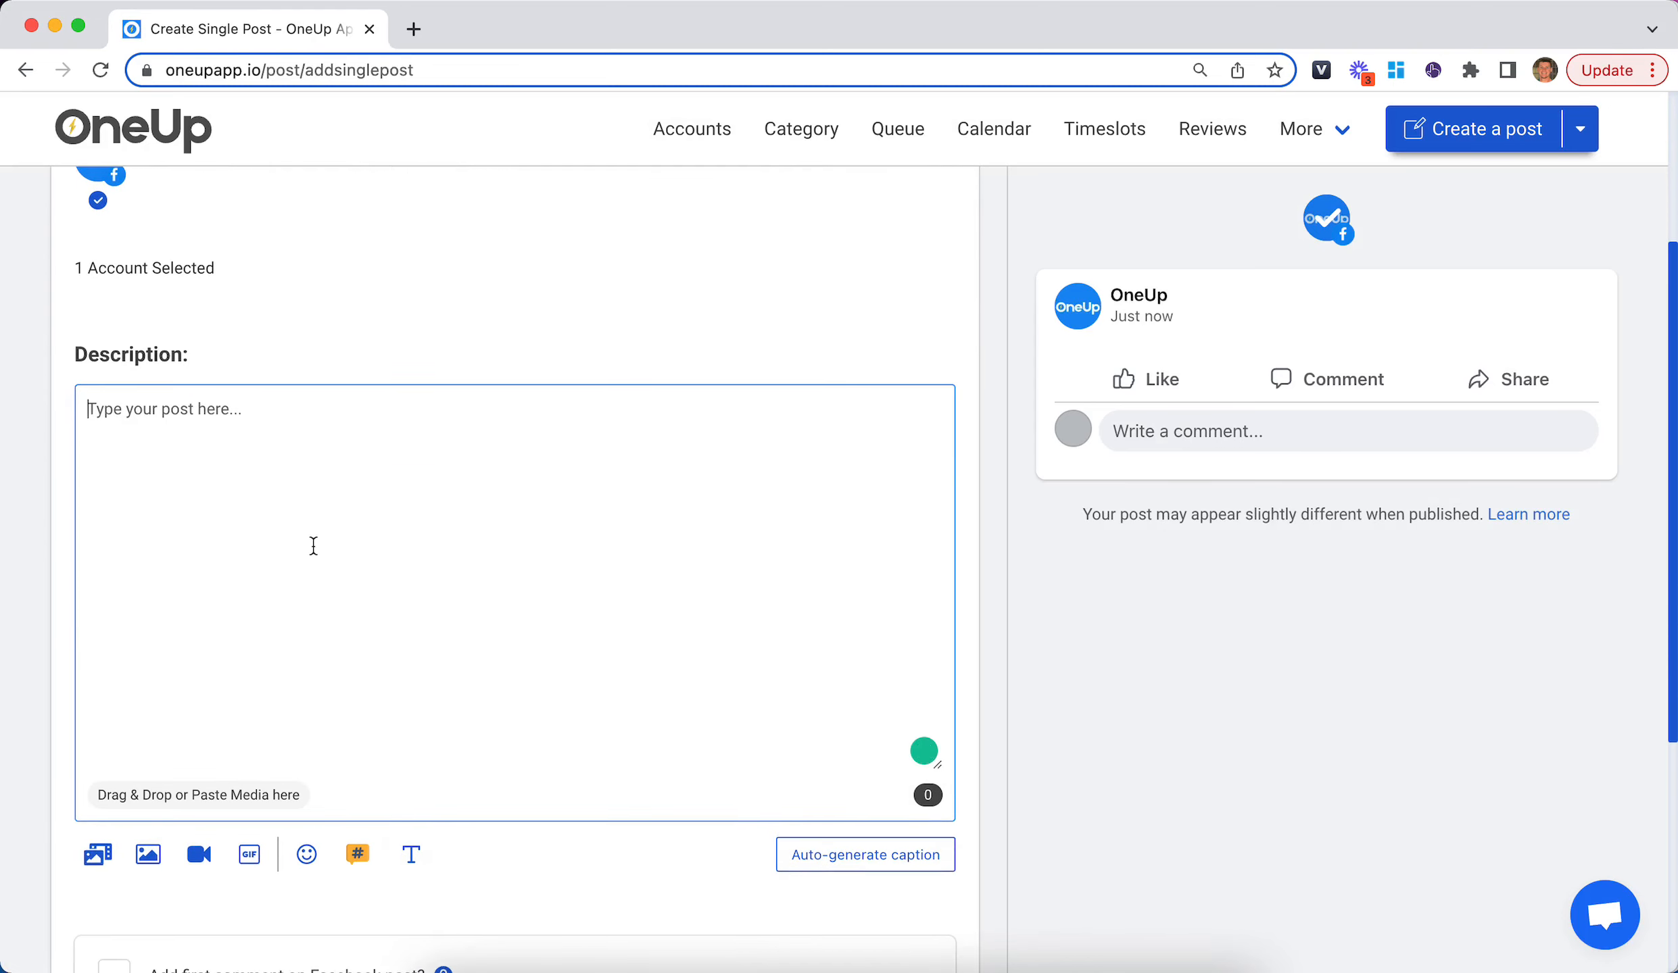
{"action": "type", "text": "hellow"}
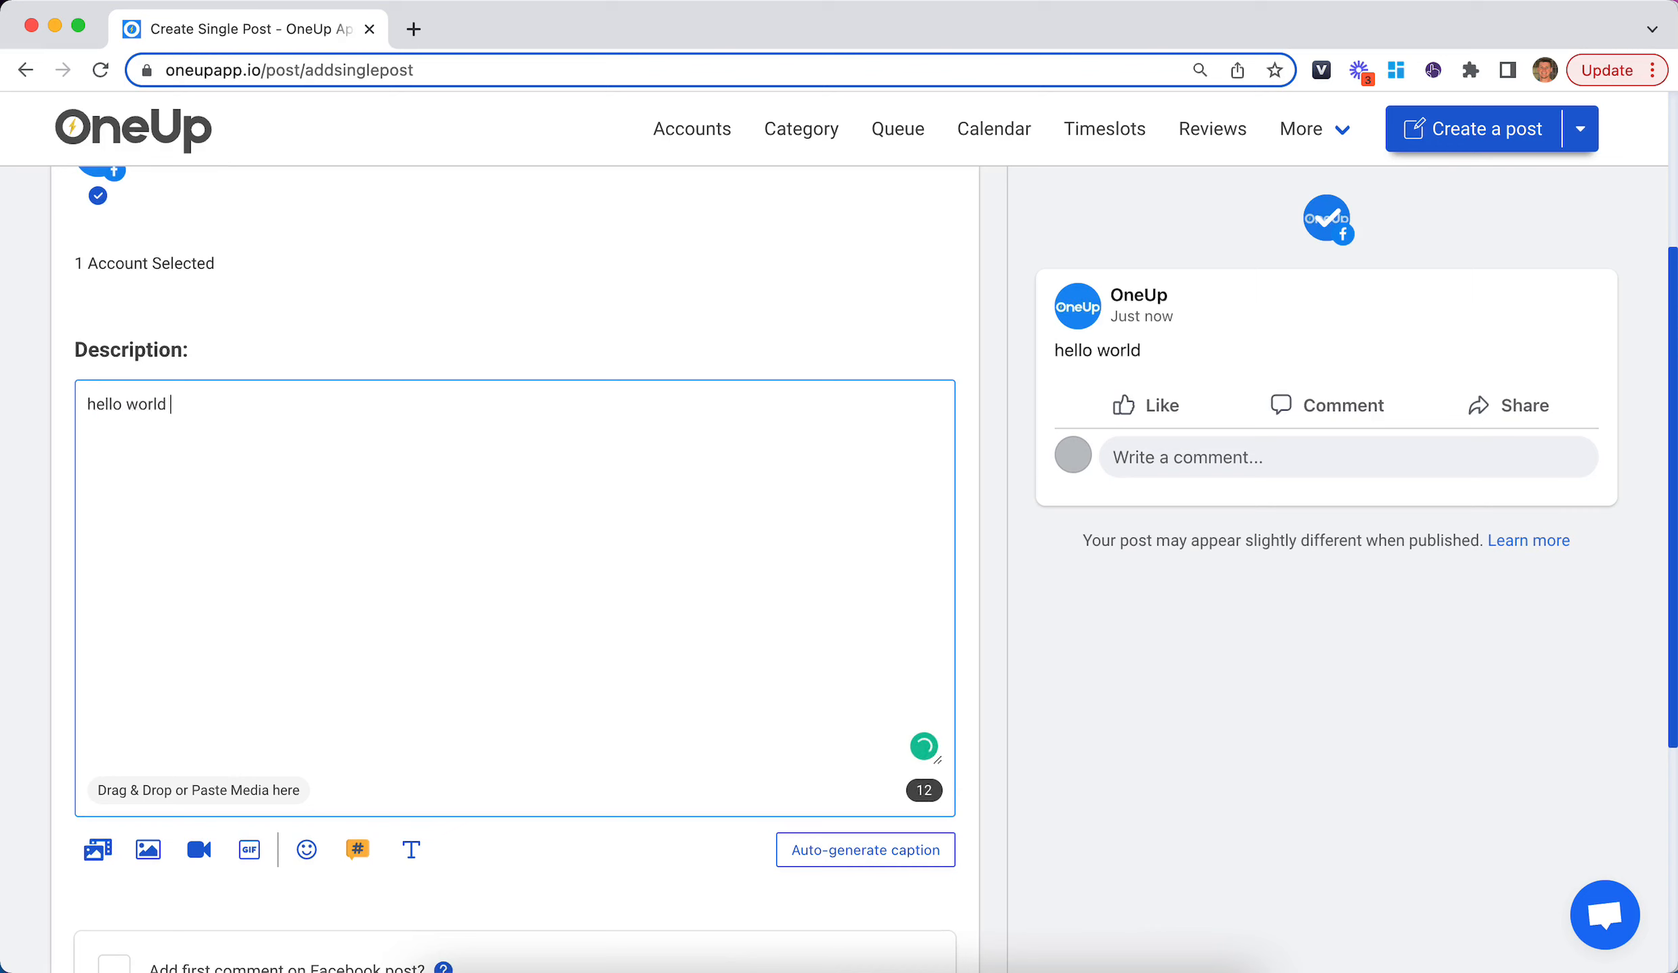
{"action": "left_click", "coordinate": [305, 849]}
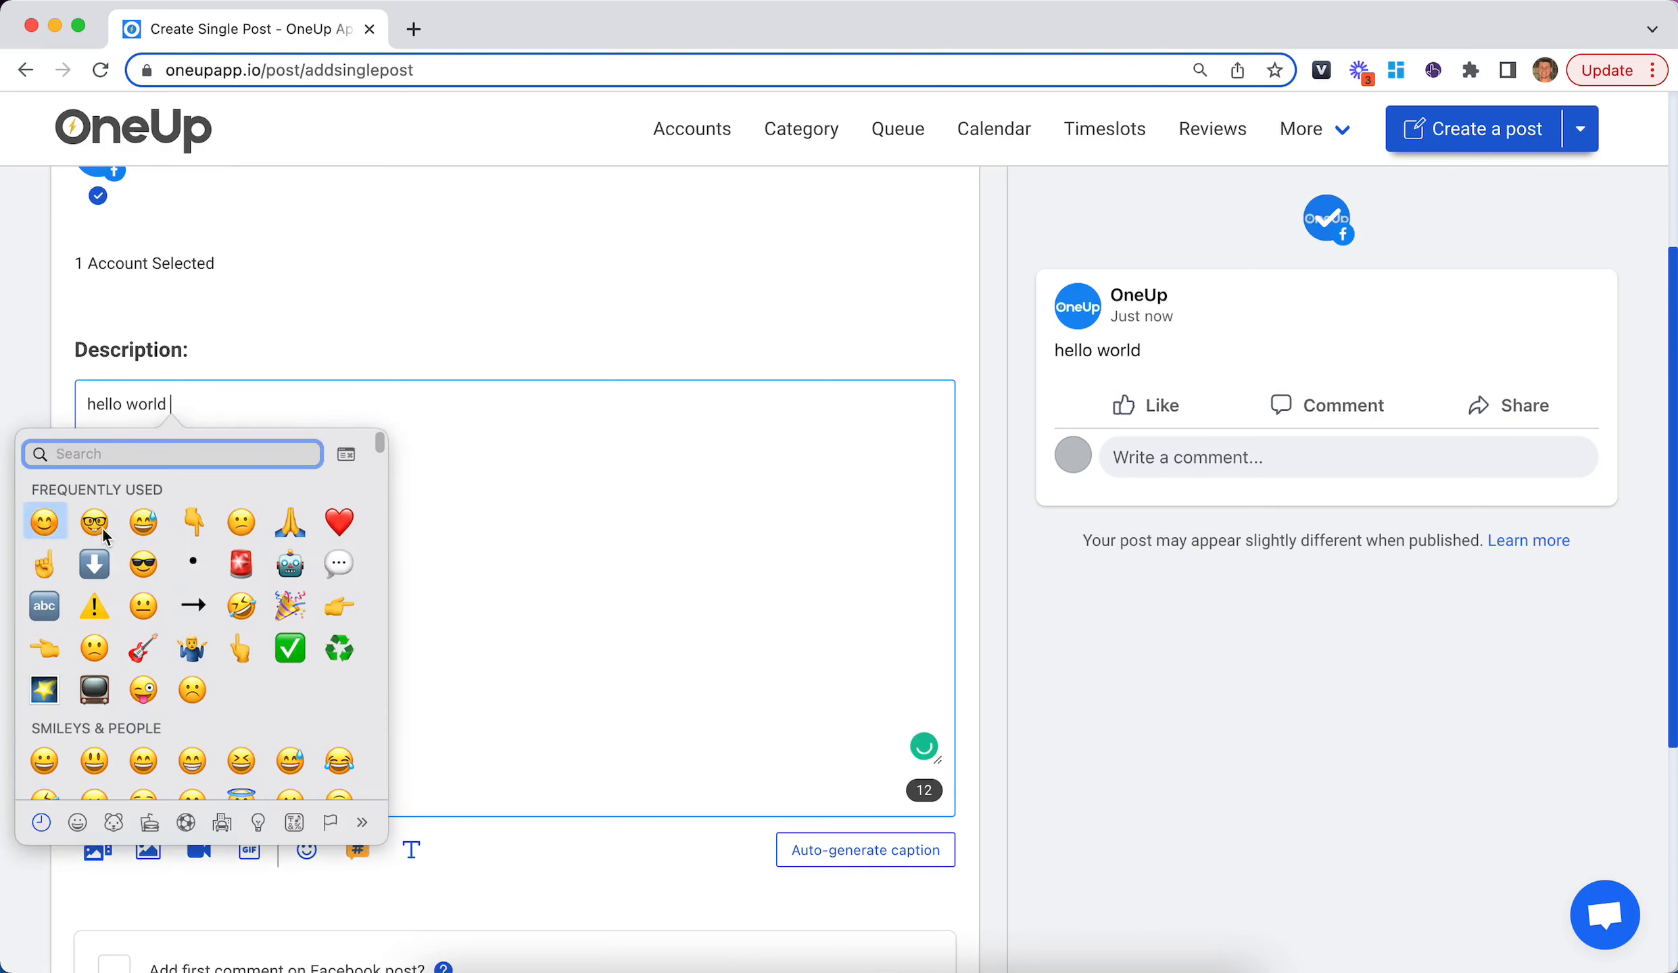
{"action": "left_click", "coordinate": [45, 522]}
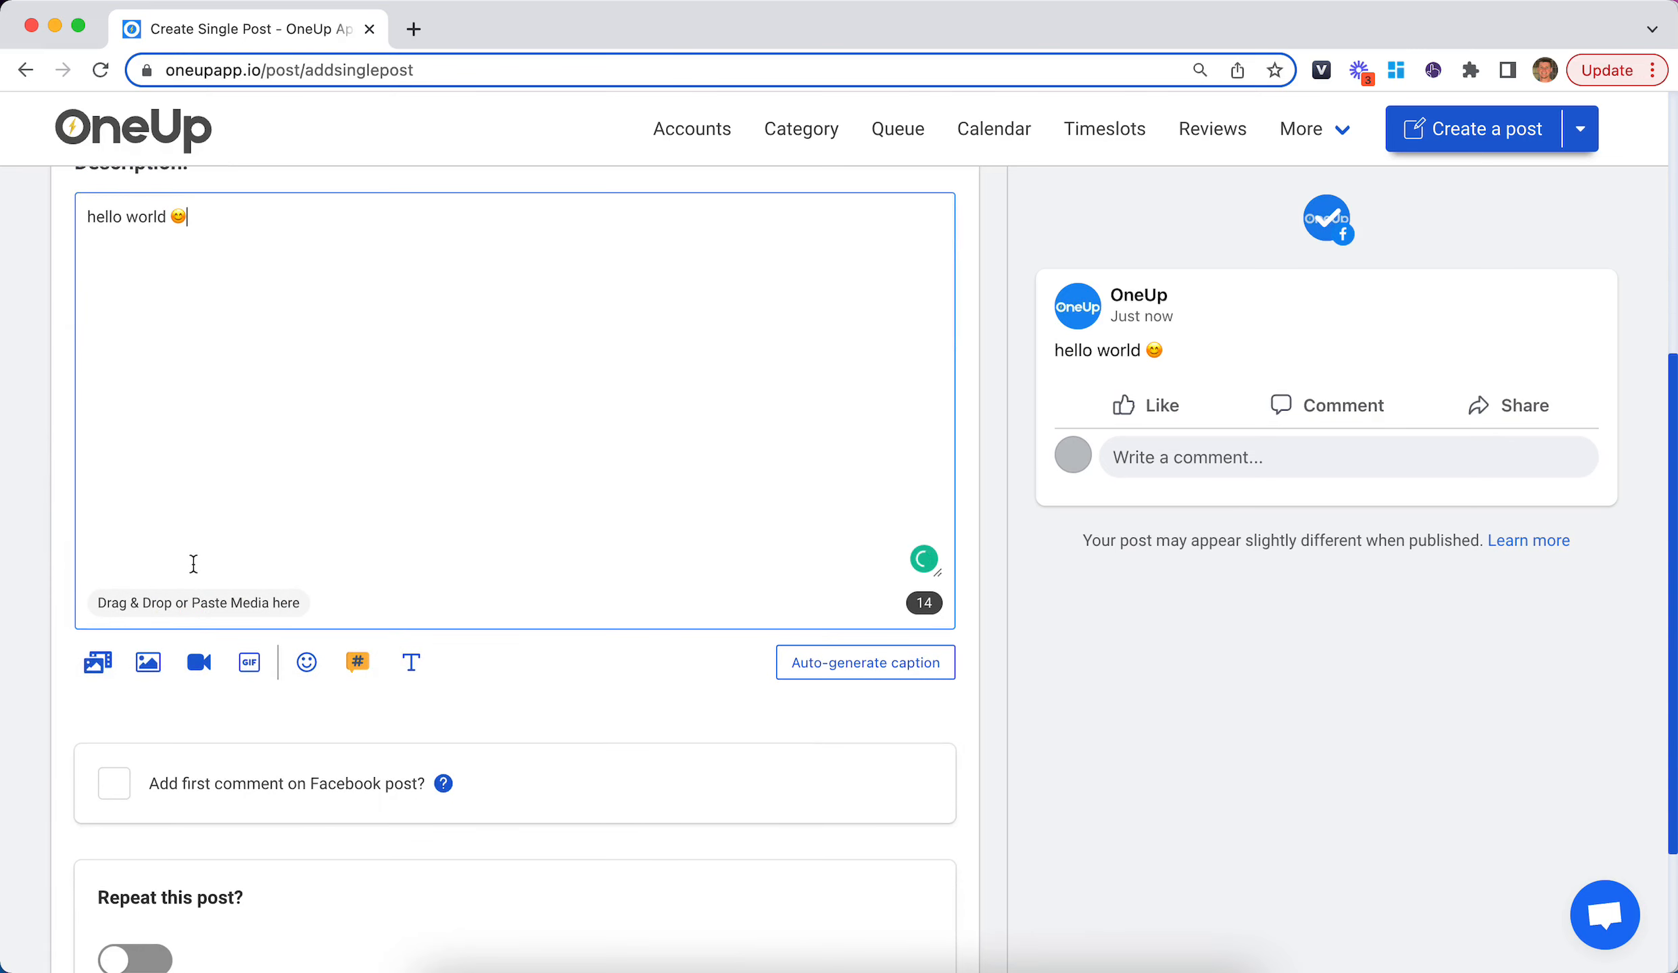
Search Unsplash stock images for 'sun' and upload the sunset-over-mountains photo.
{"action": "left_click", "coordinate": [147, 662]}
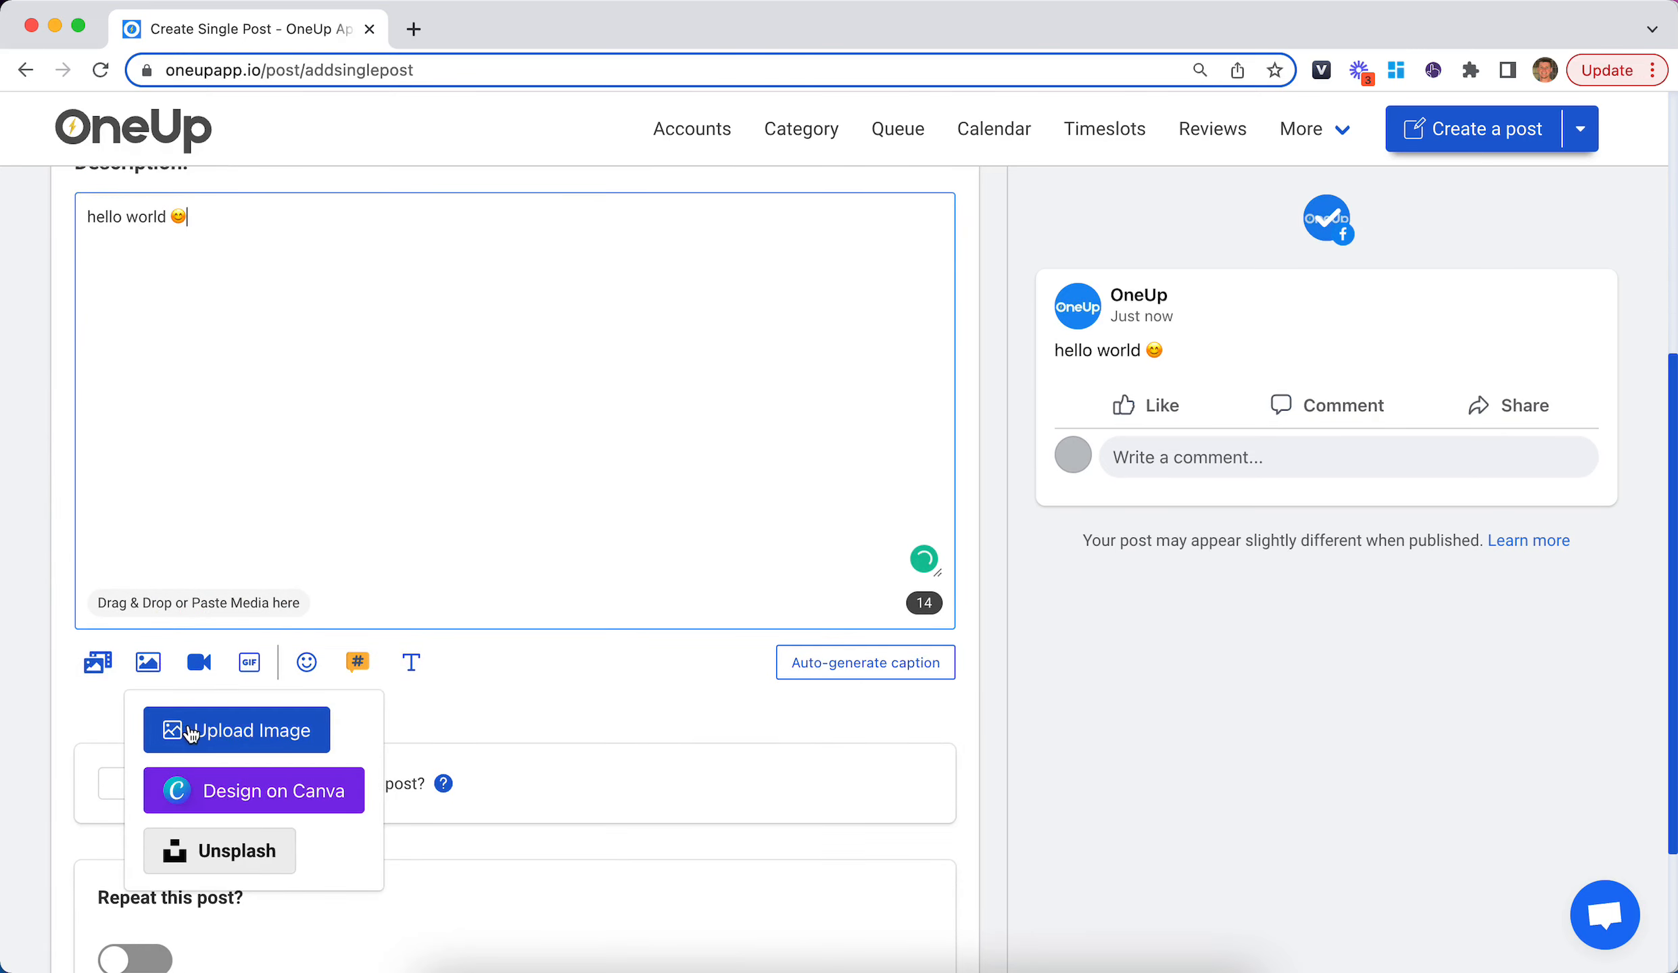
{"action": "mouse_move", "coordinate": [228, 797]}
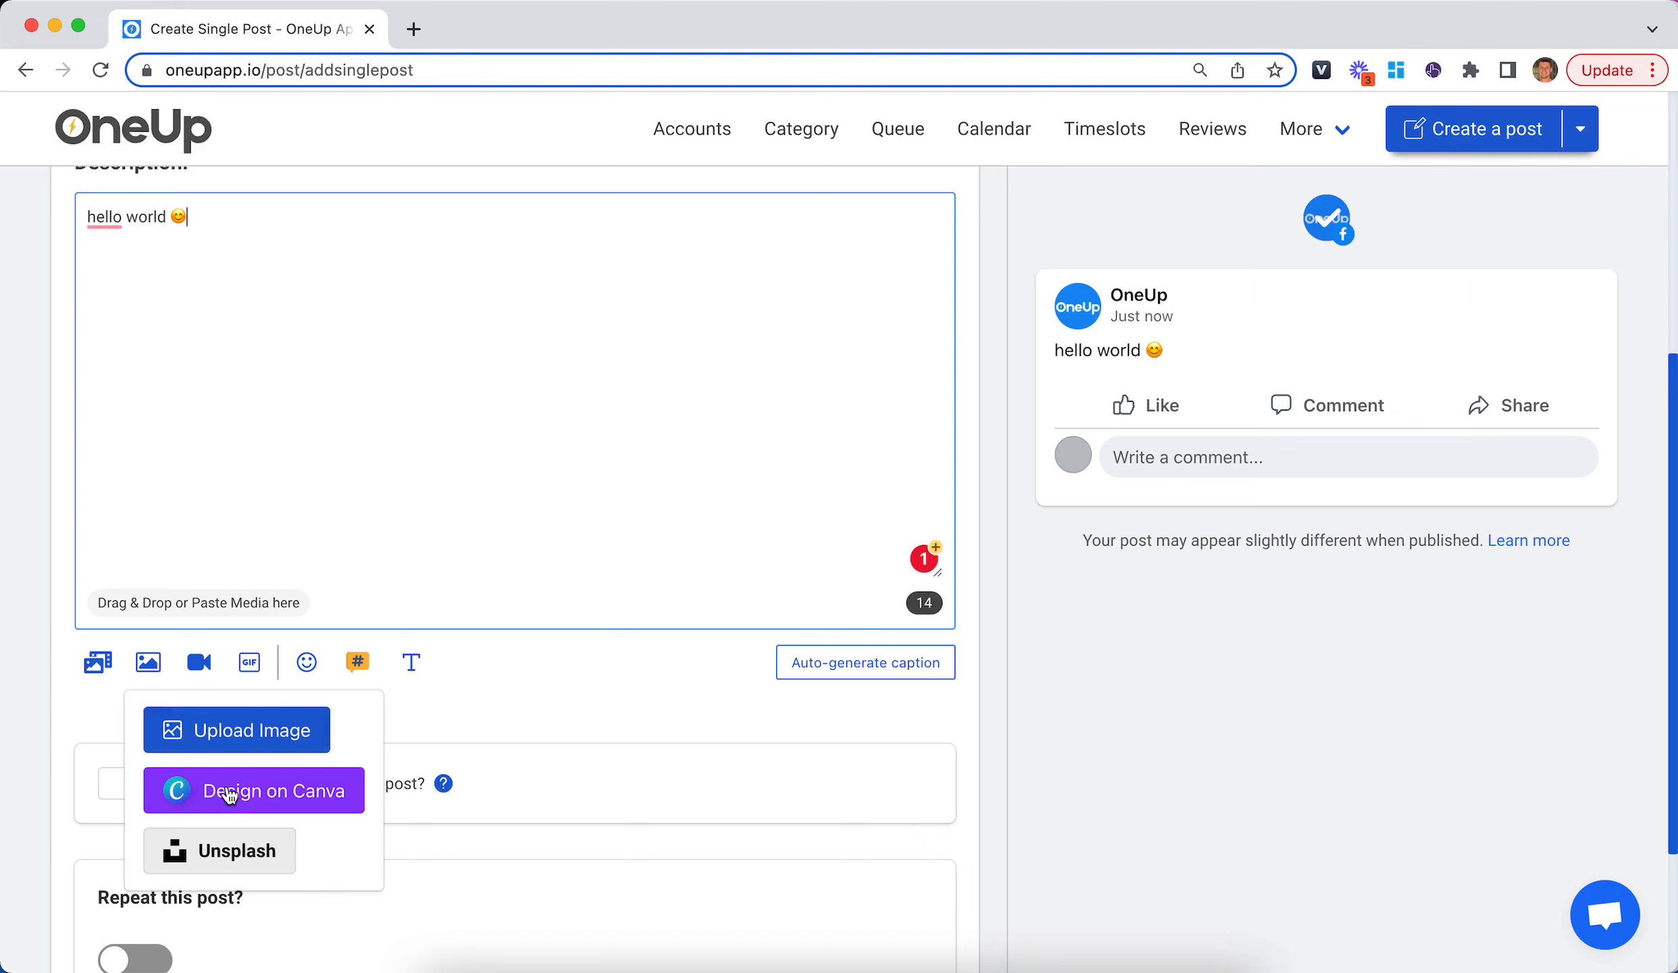
{"action": "left_click", "coordinate": [218, 851]}
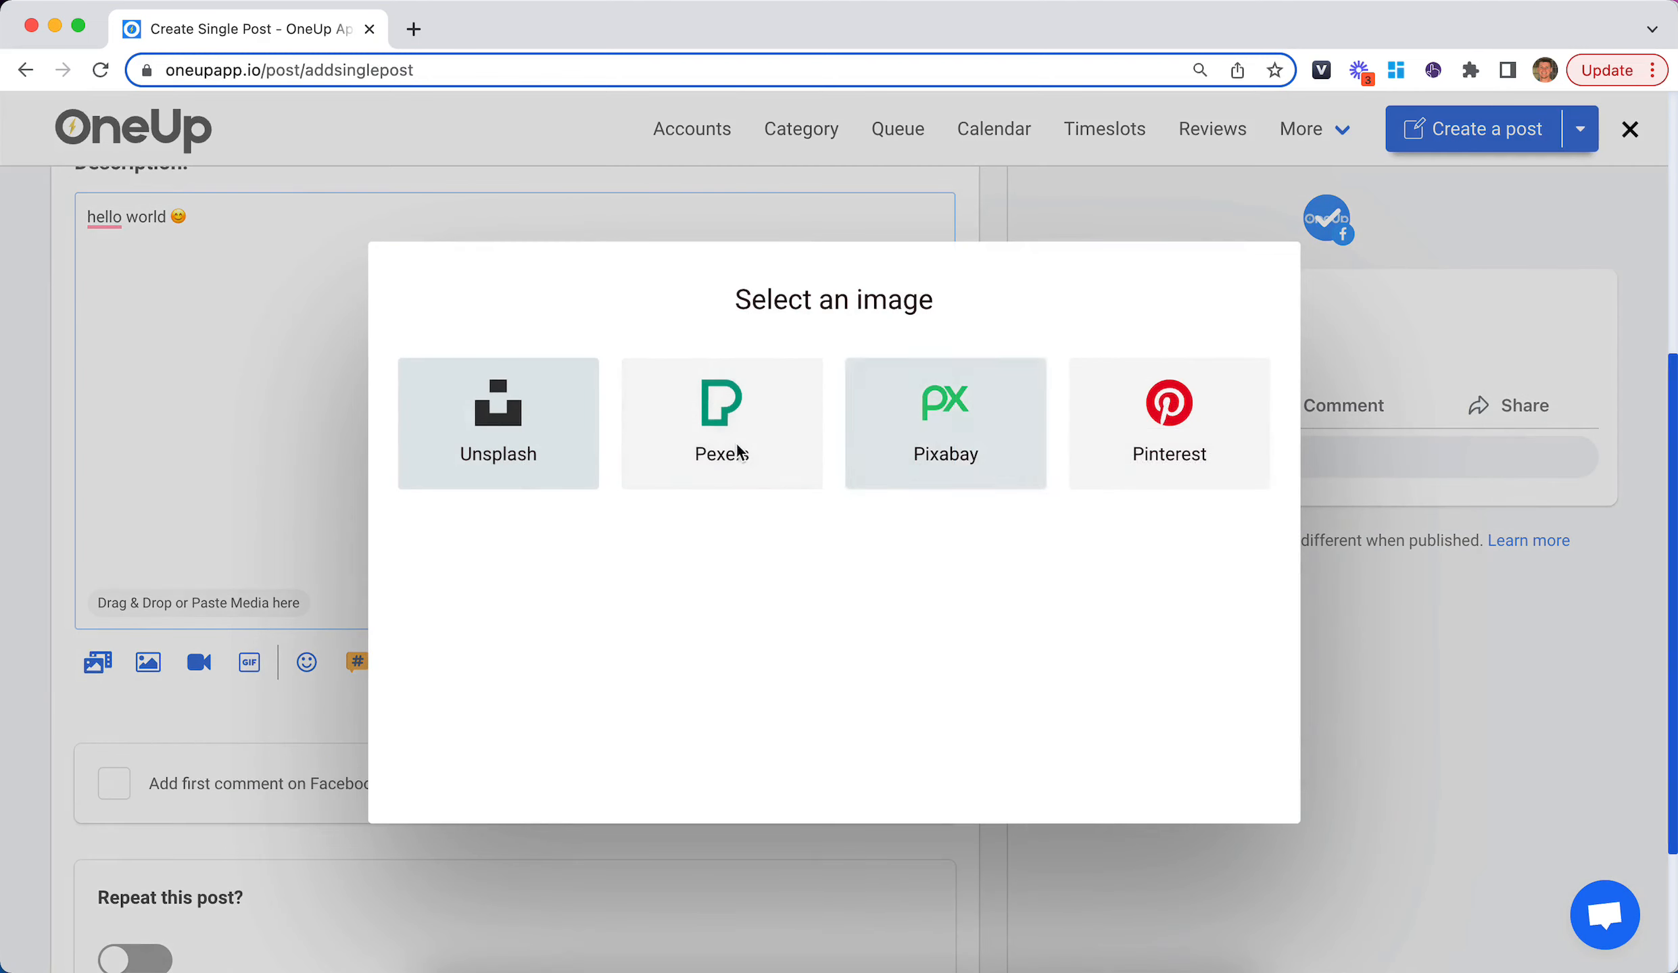
{"action": "left_click", "coordinate": [496, 422]}
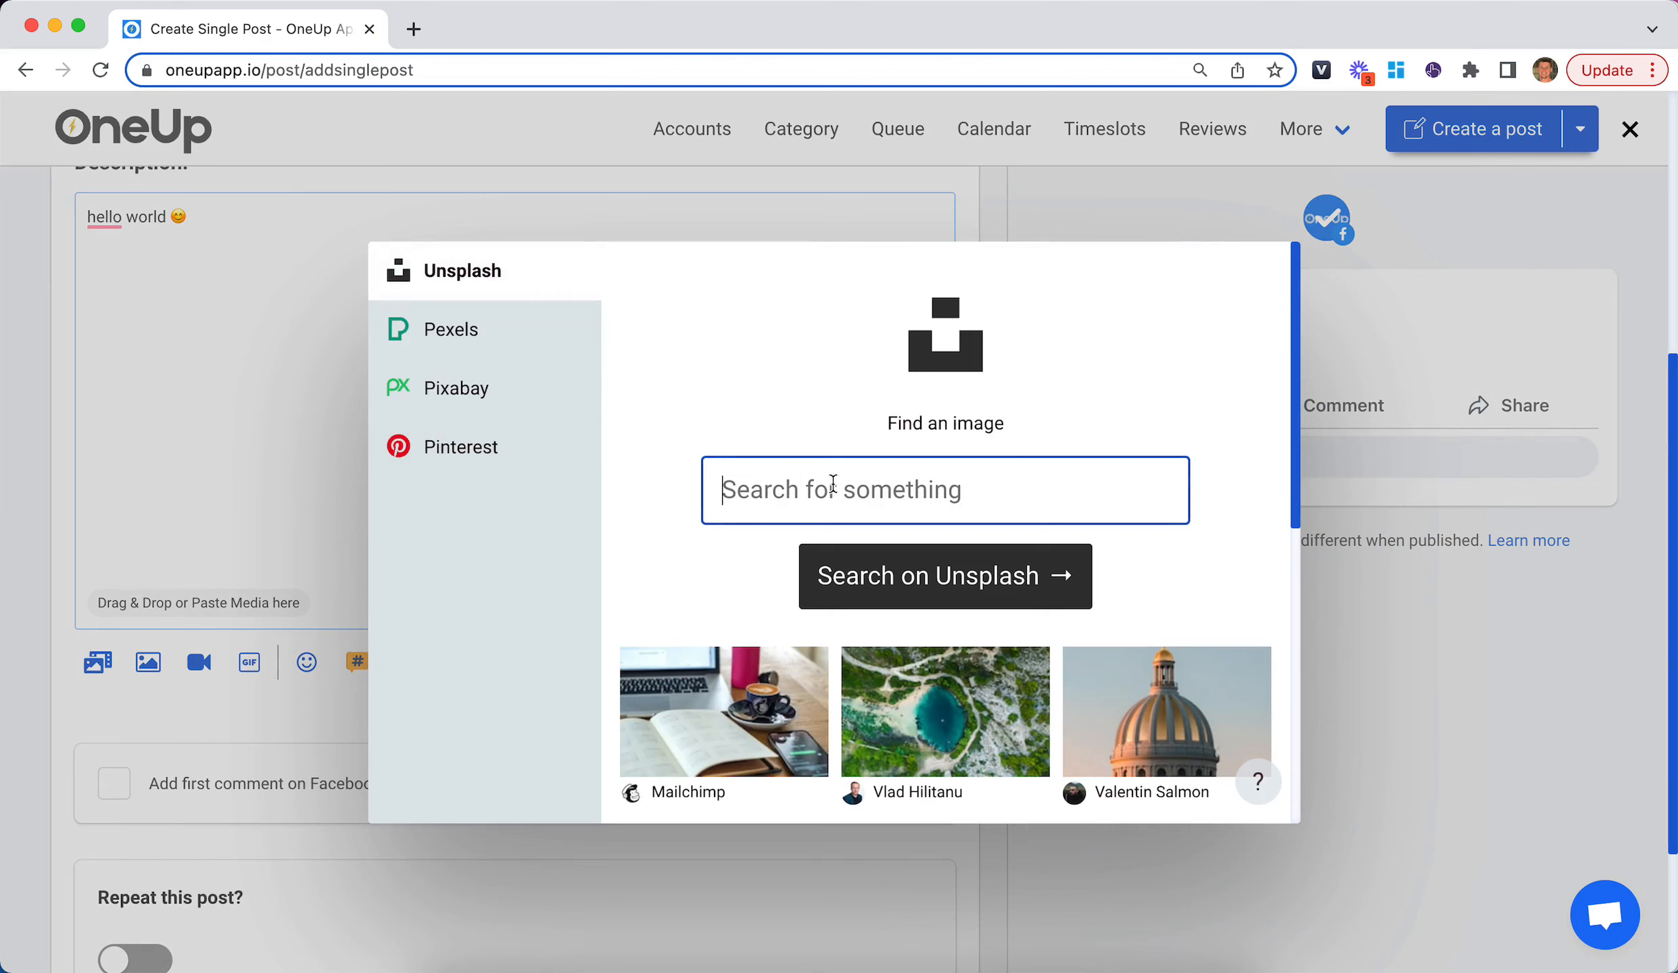
{"action": "type", "text": "sun"}
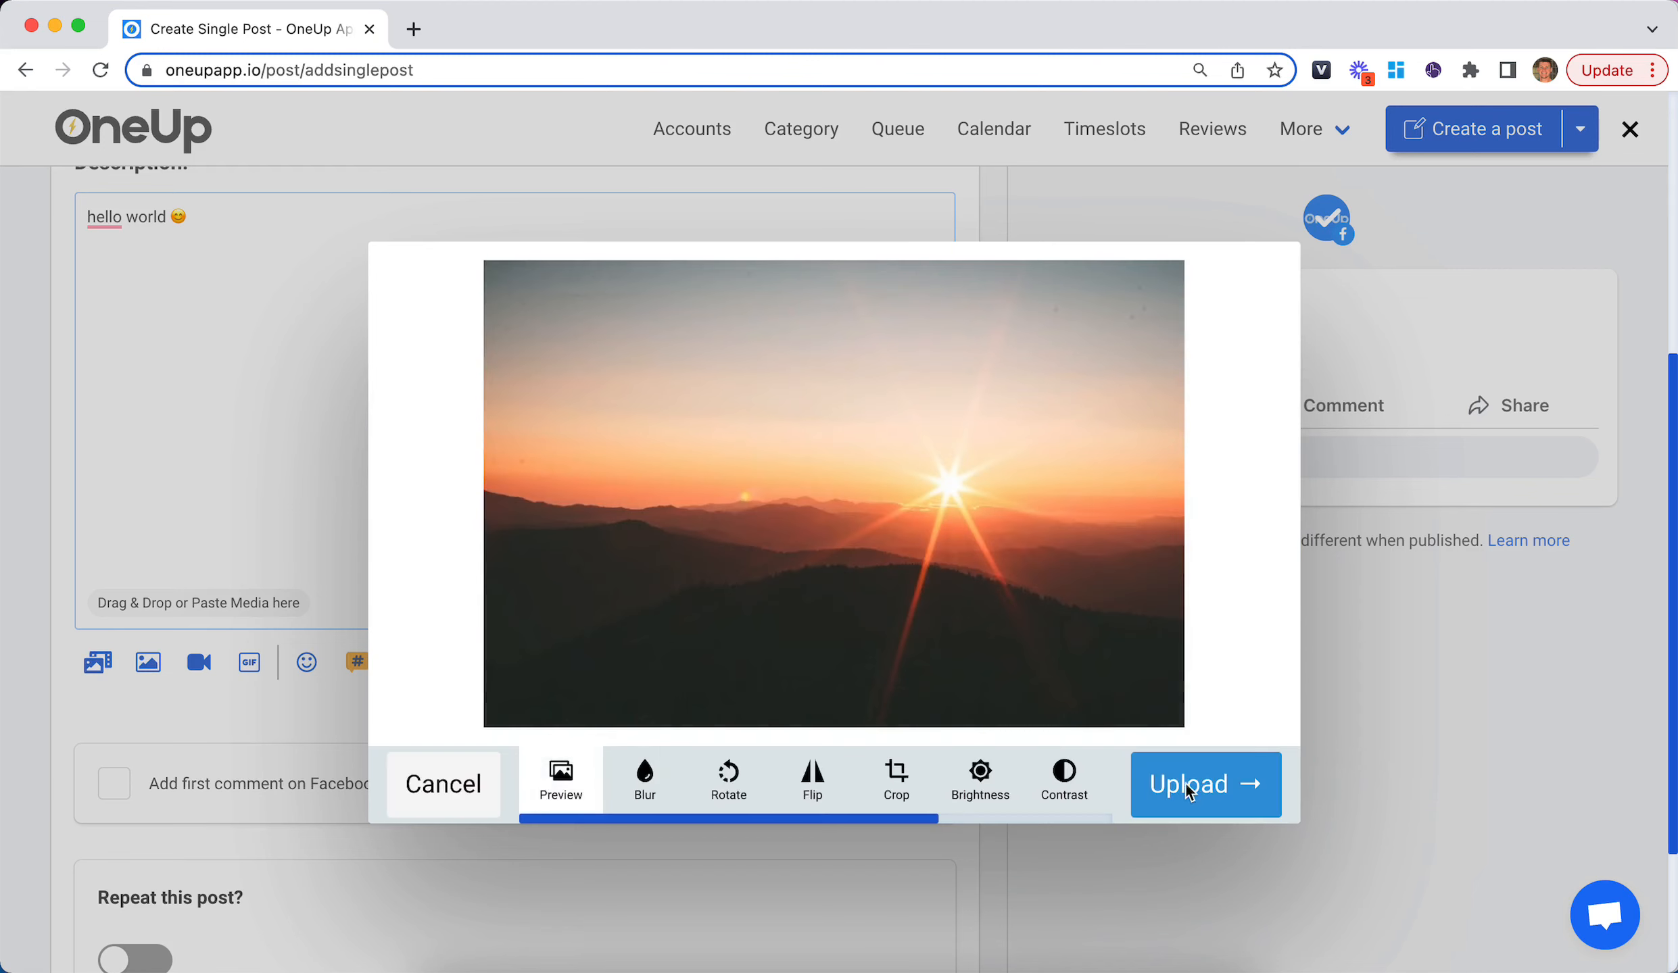
{"action": "left_click", "coordinate": [1202, 784]}
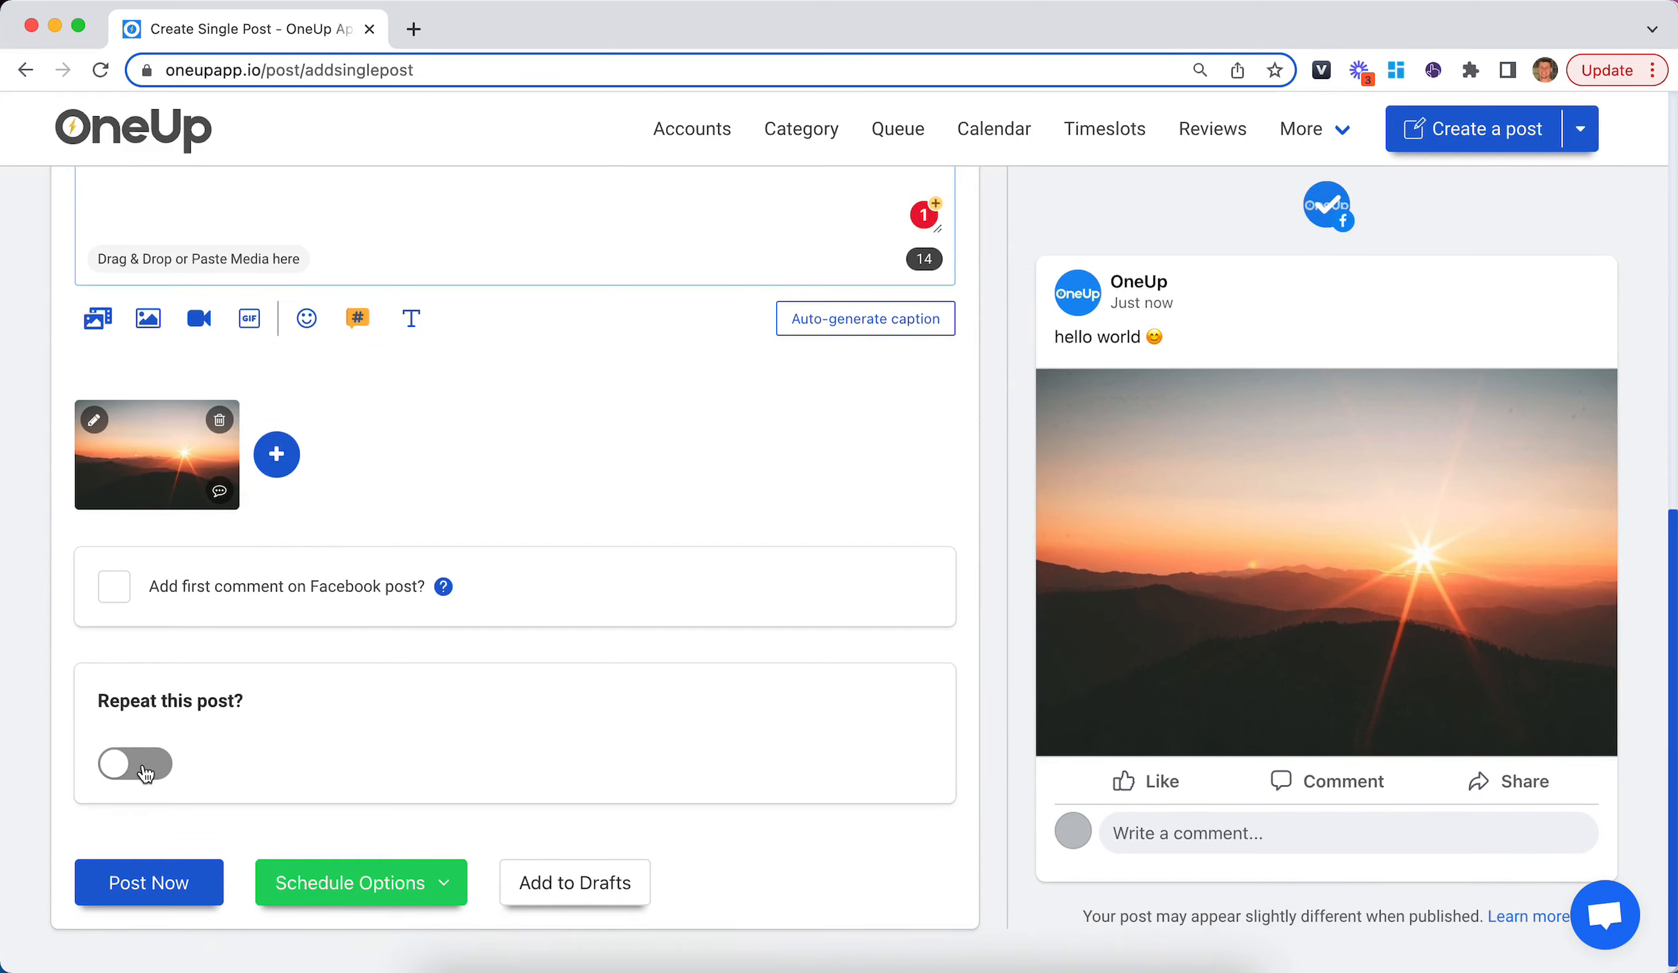
{"action": "left_click", "coordinate": [133, 764]}
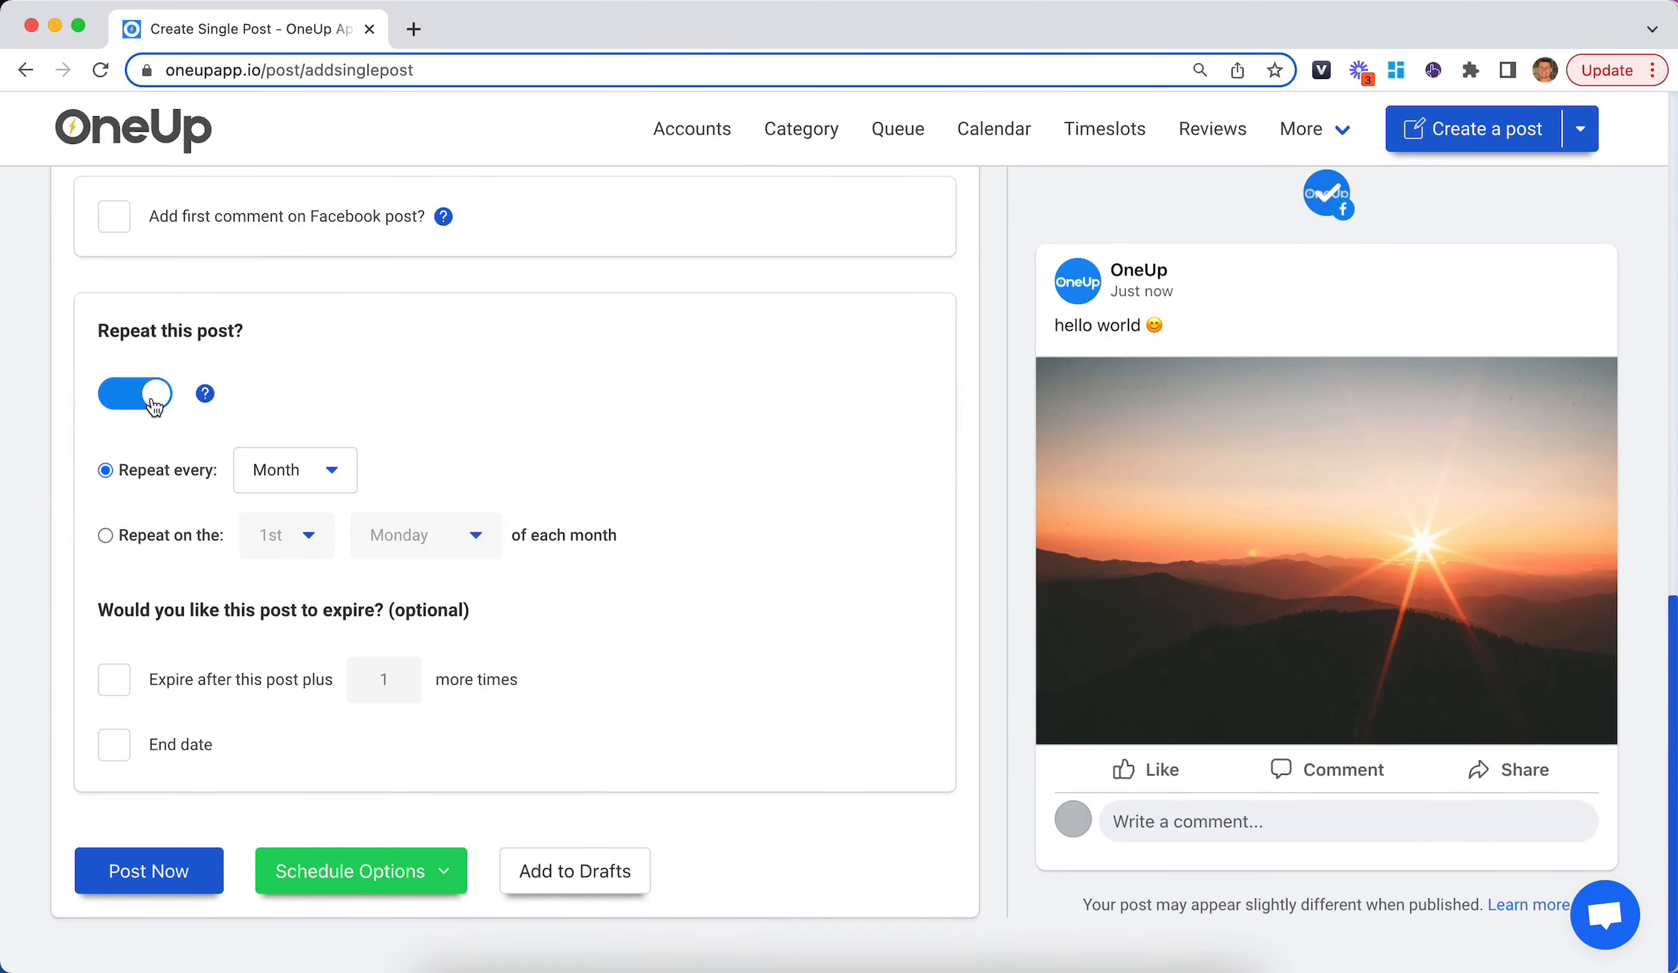
{"action": "left_click", "coordinate": [135, 393]}
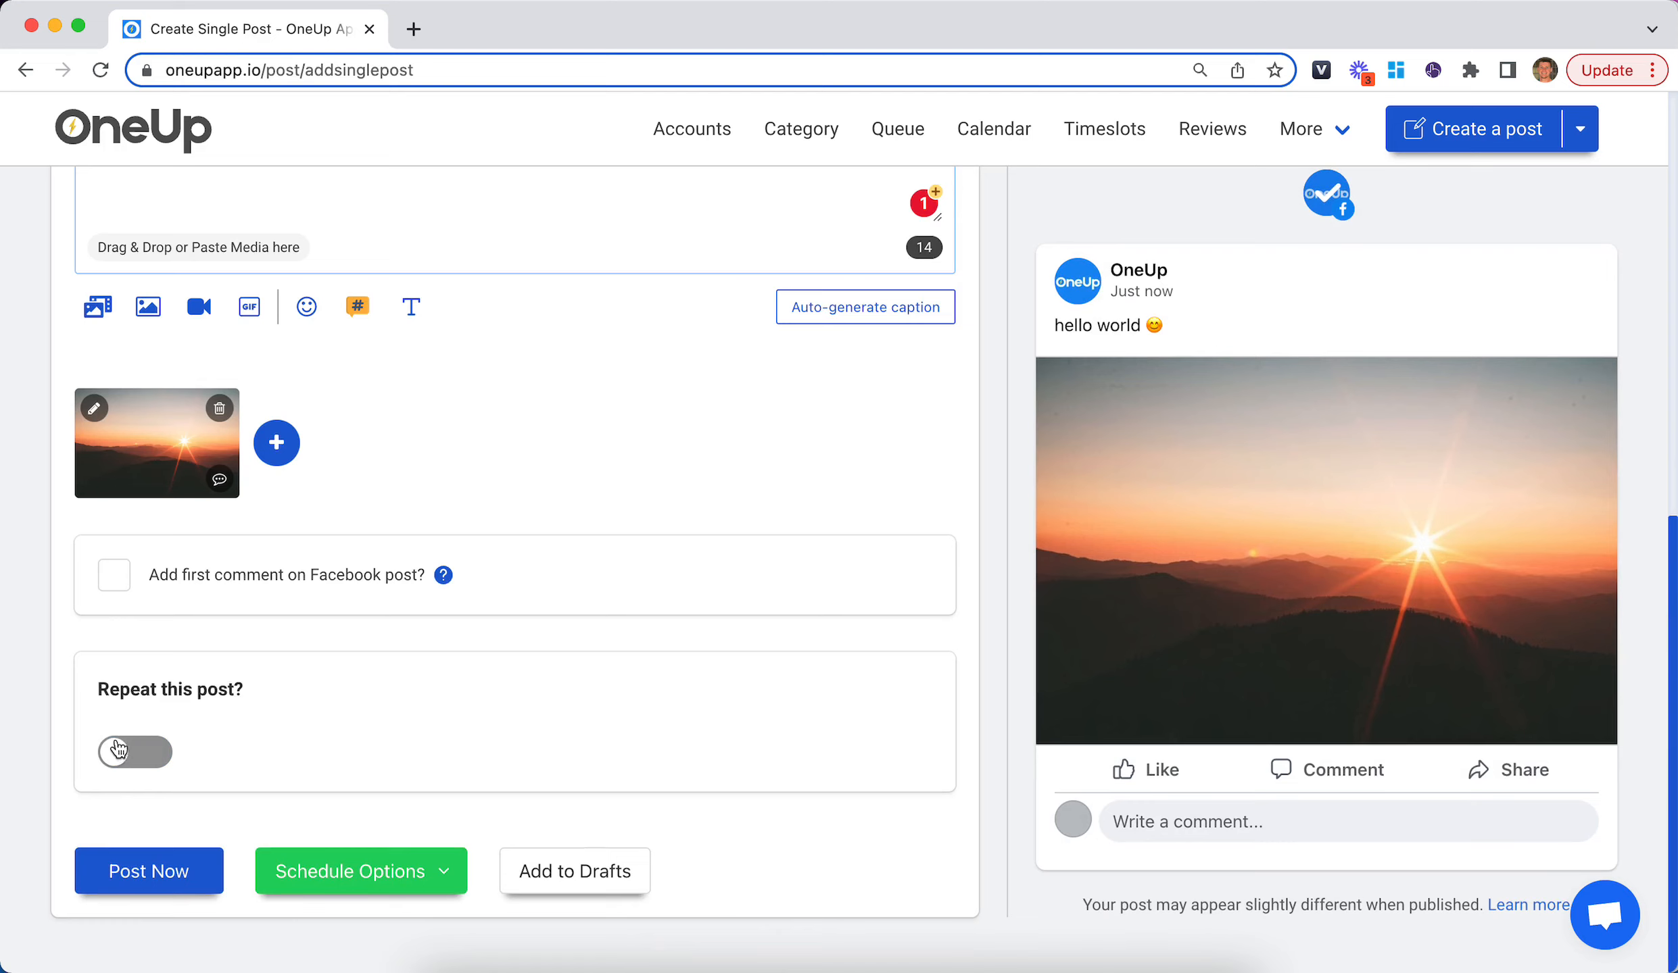